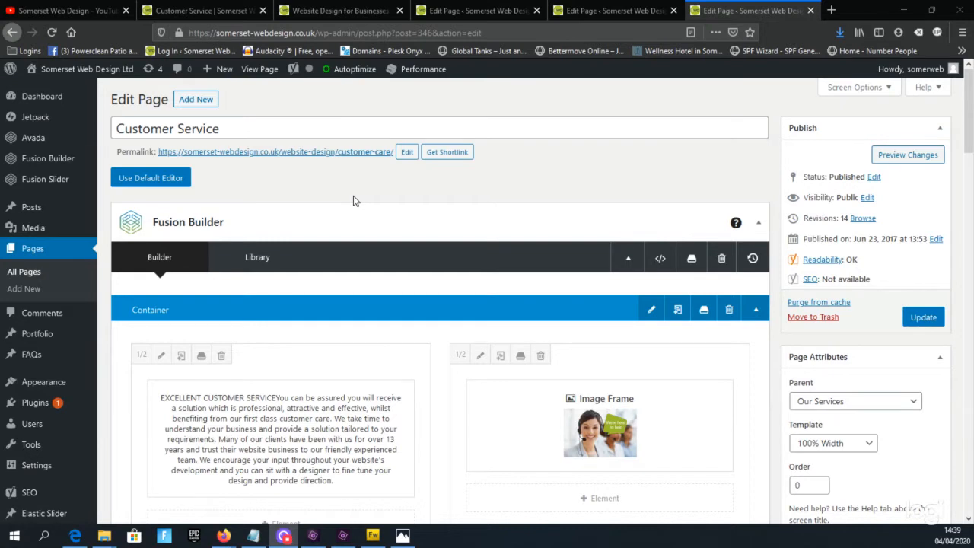
mouse_move(347, 192)
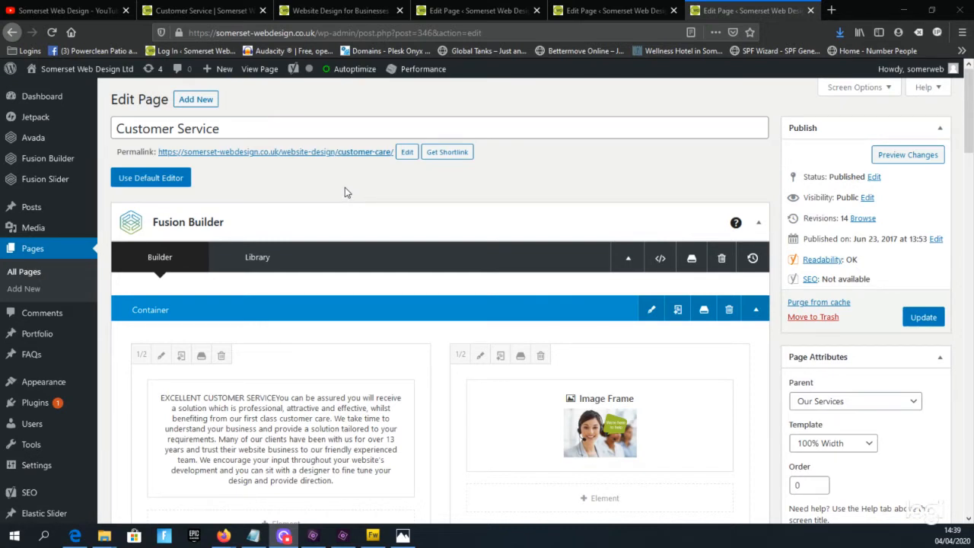
mouse_move(338, 183)
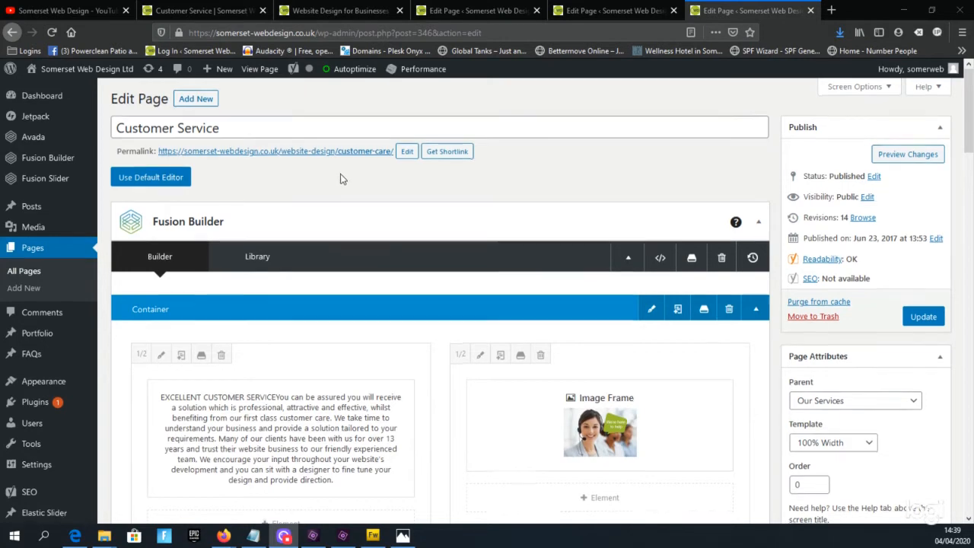
- Browse the element list without adding anything, then resize the image column to 1/3 width
scroll("down", 3)
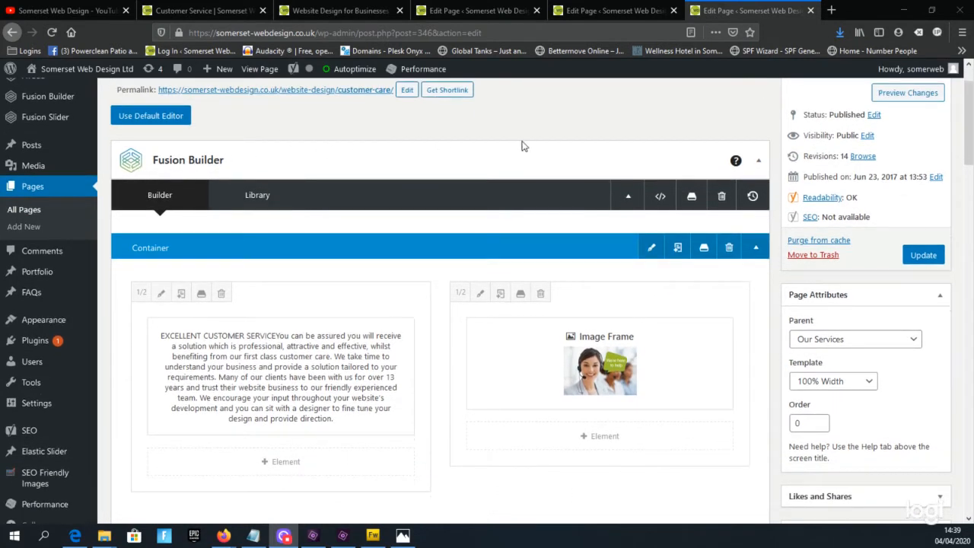
mouse_move(379, 162)
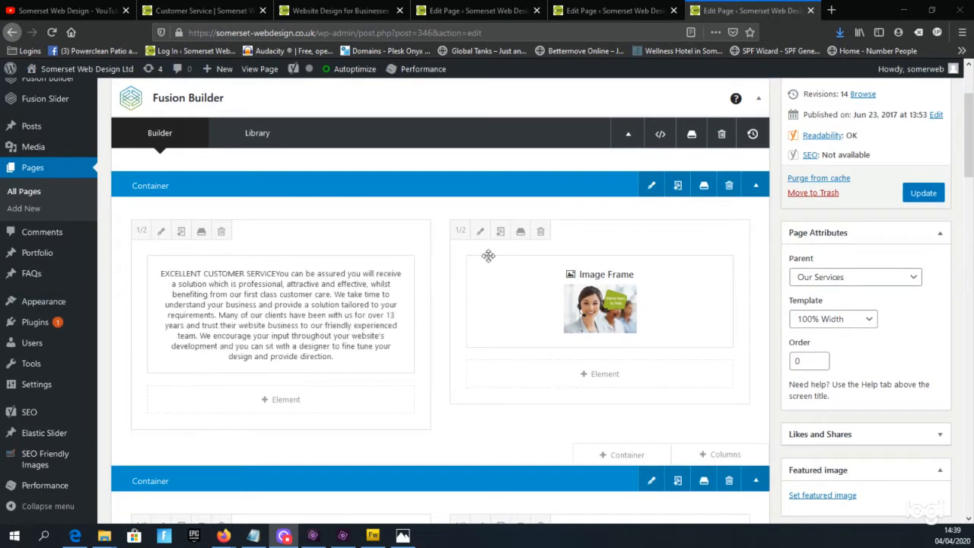
scroll("down", 3)
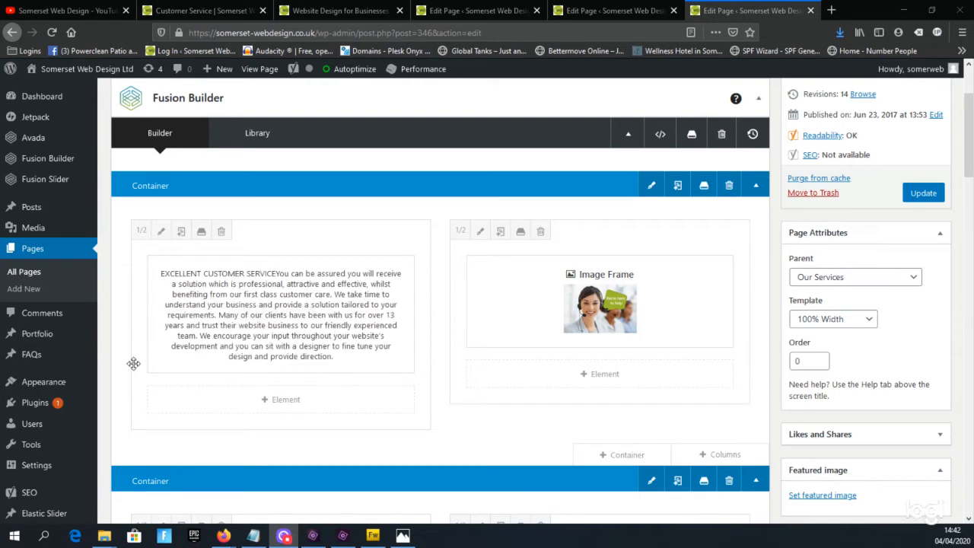
mouse_move(134, 368)
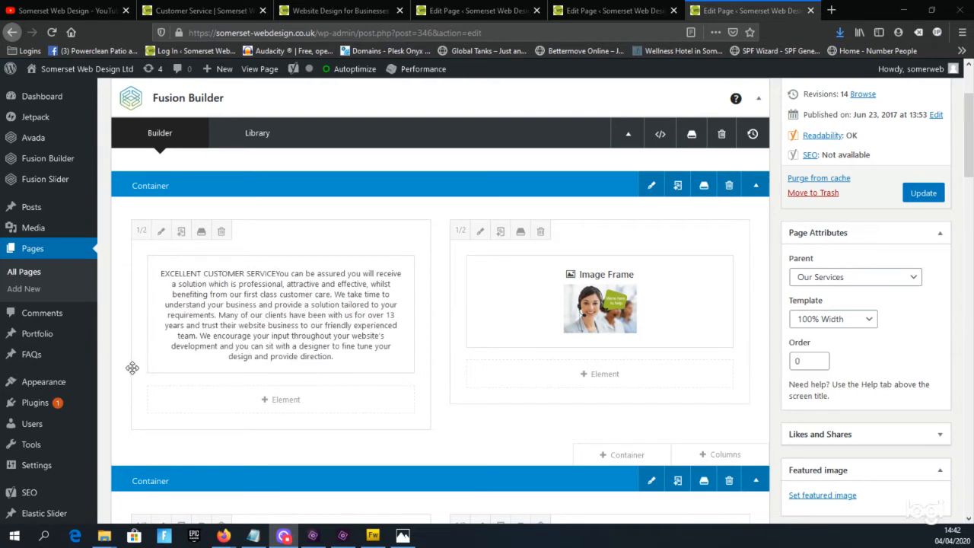
mouse_move(783, 417)
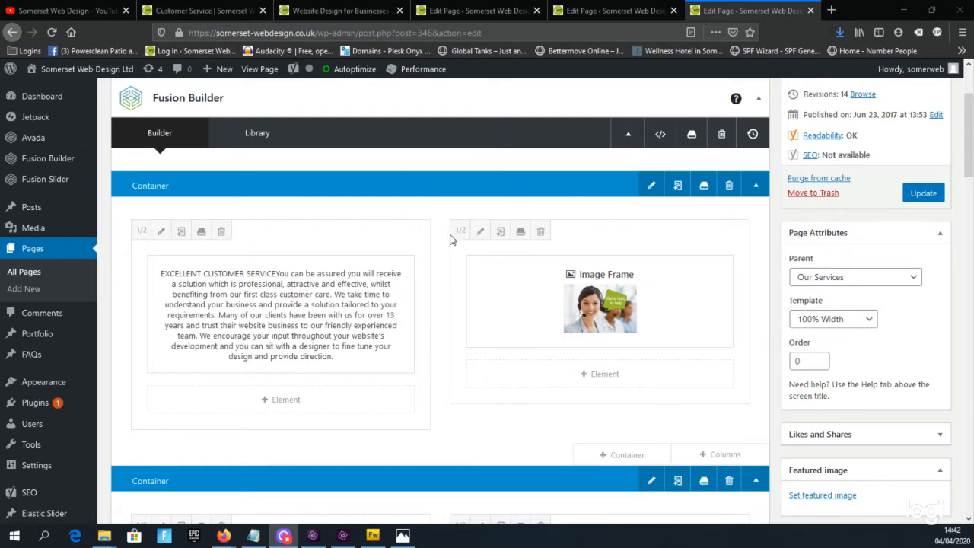
mouse_move(468, 372)
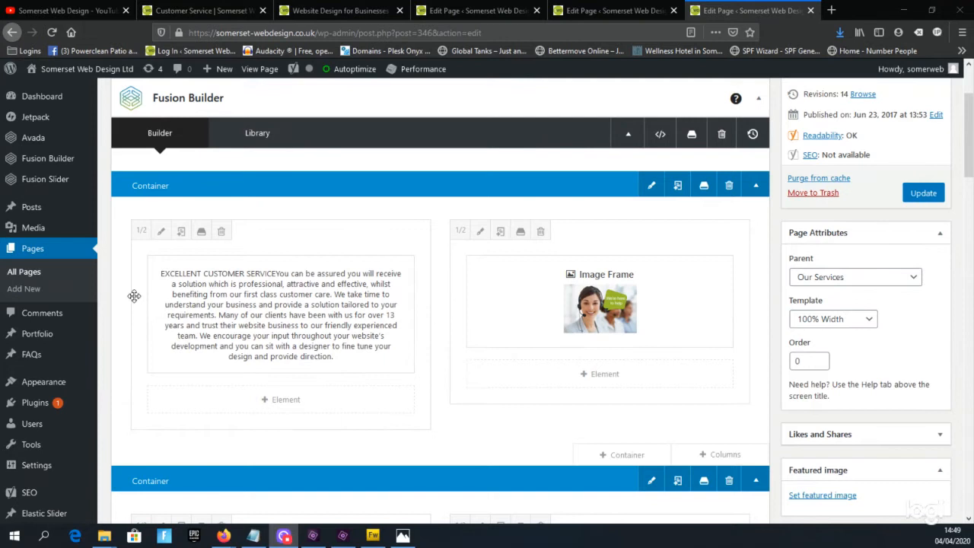
mouse_move(396, 174)
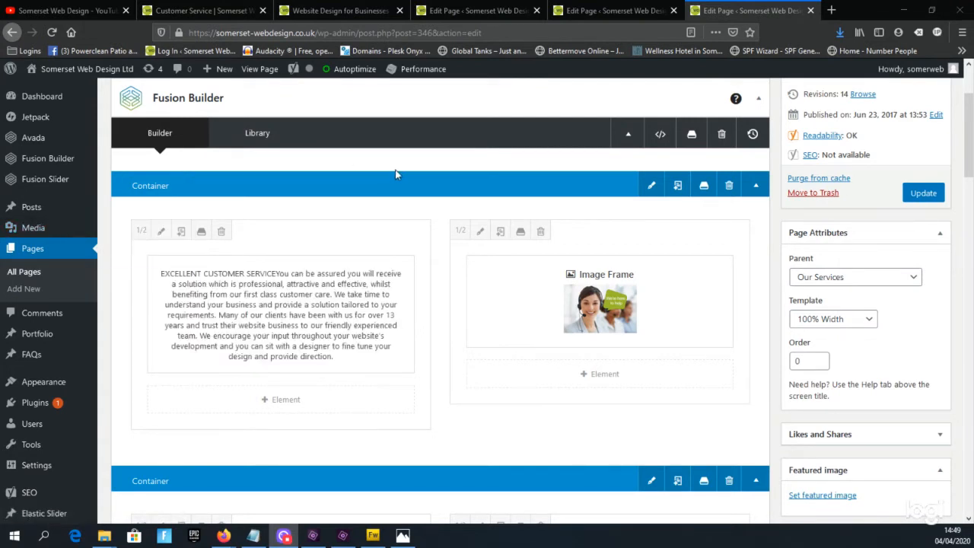
mouse_move(632, 186)
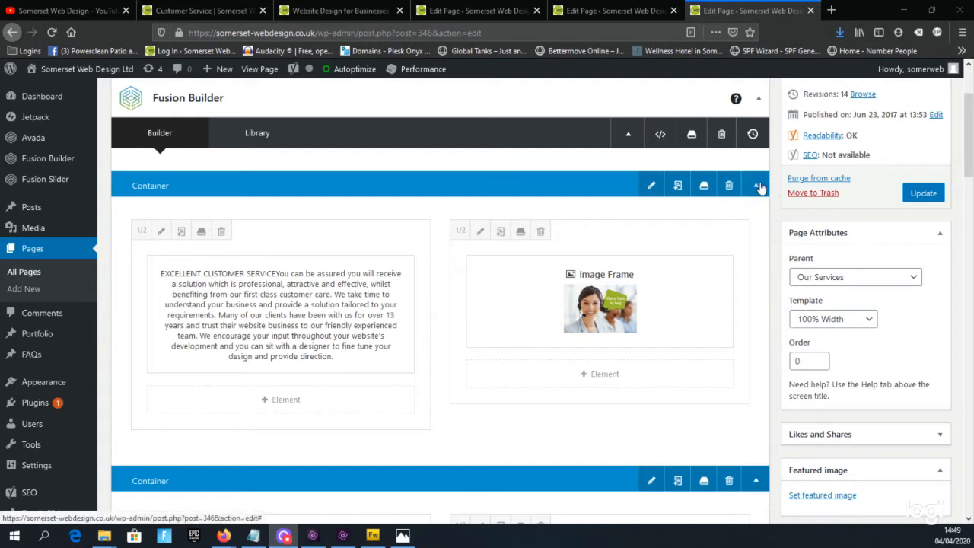
mouse_move(706, 187)
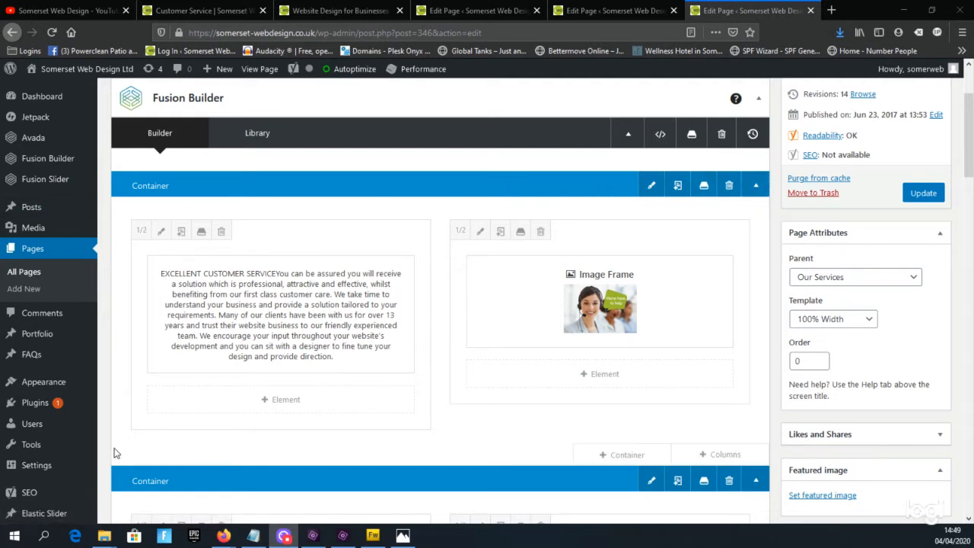
mouse_move(479, 411)
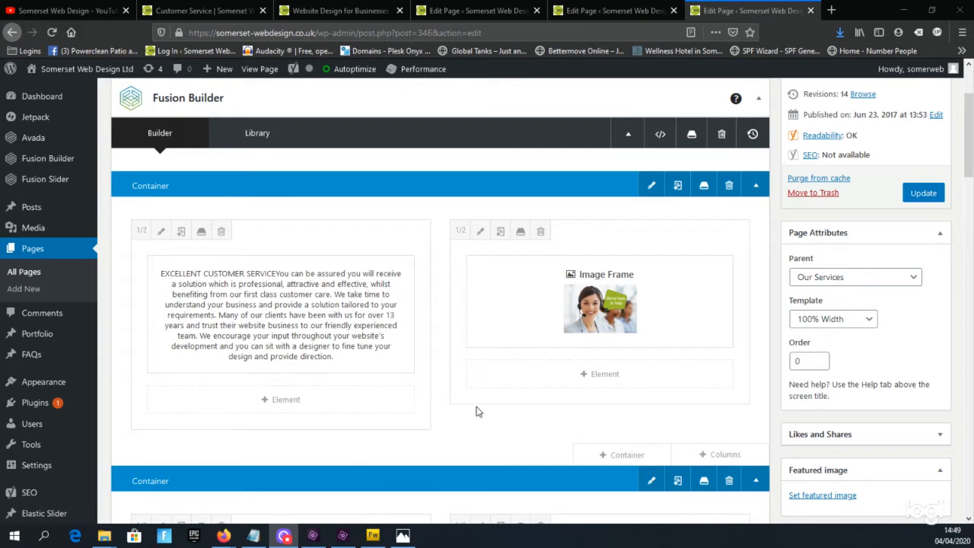
mouse_move(424, 448)
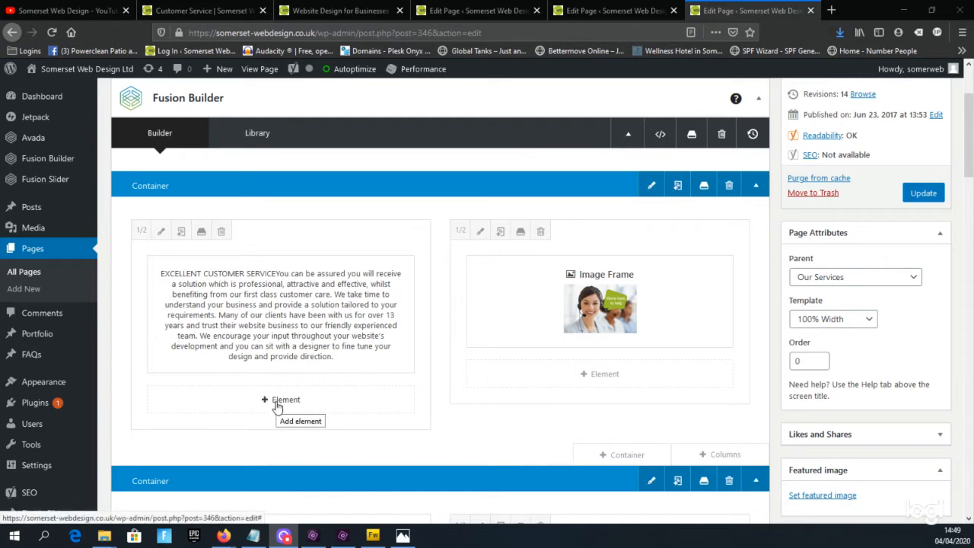
mouse_move(272, 404)
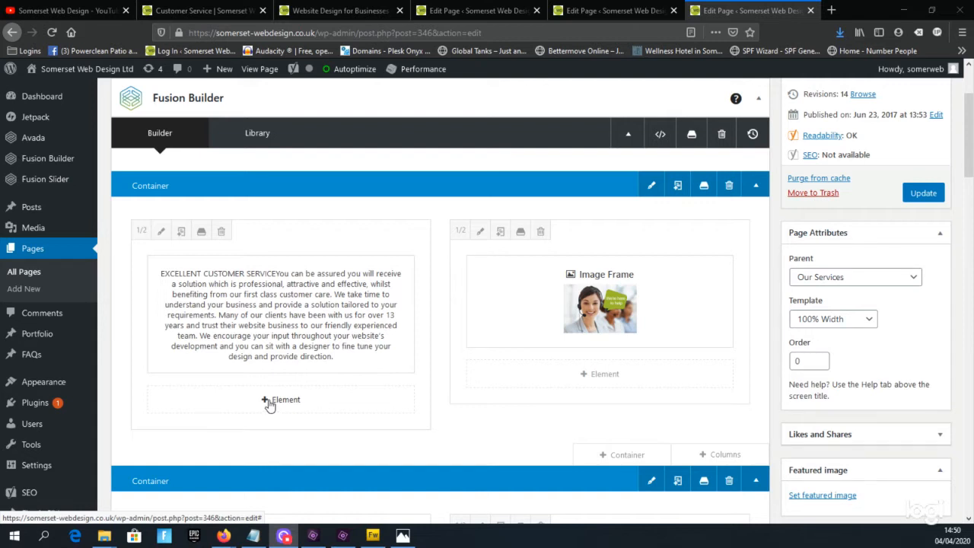
left_click(281, 399)
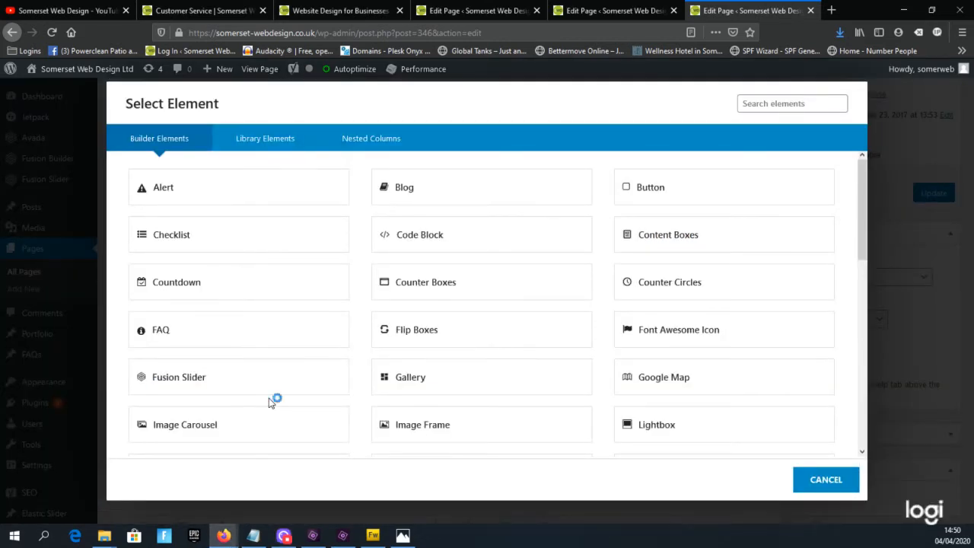
scroll("down", 3)
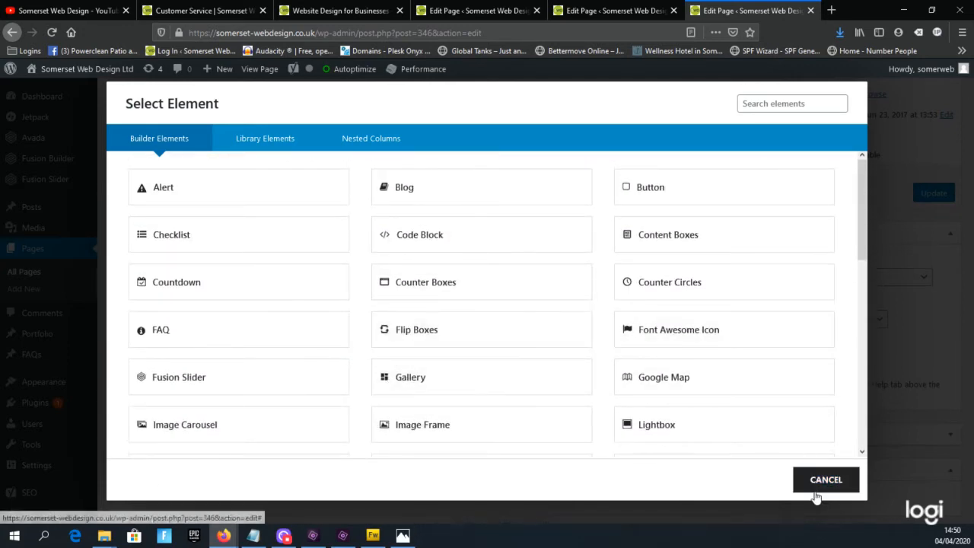
left_click(826, 479)
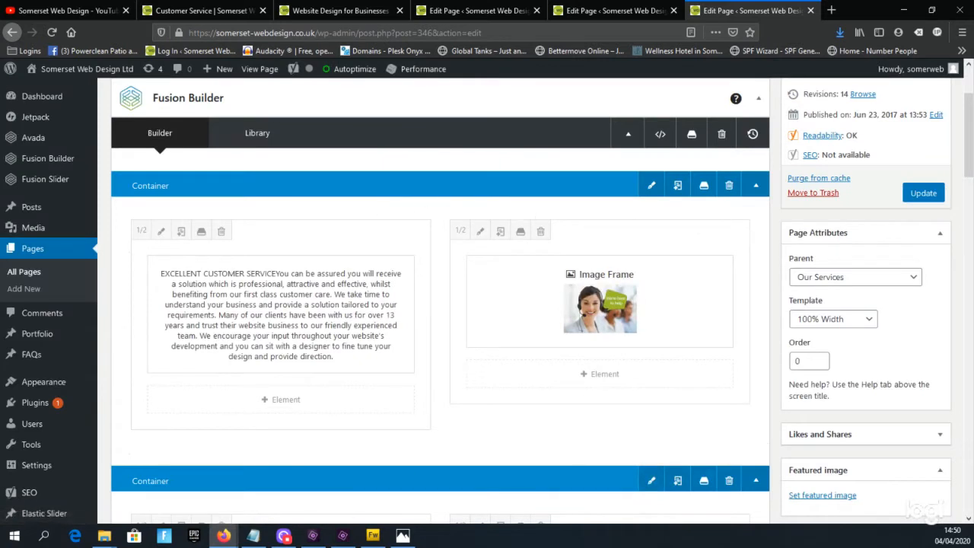
mouse_move(109, 162)
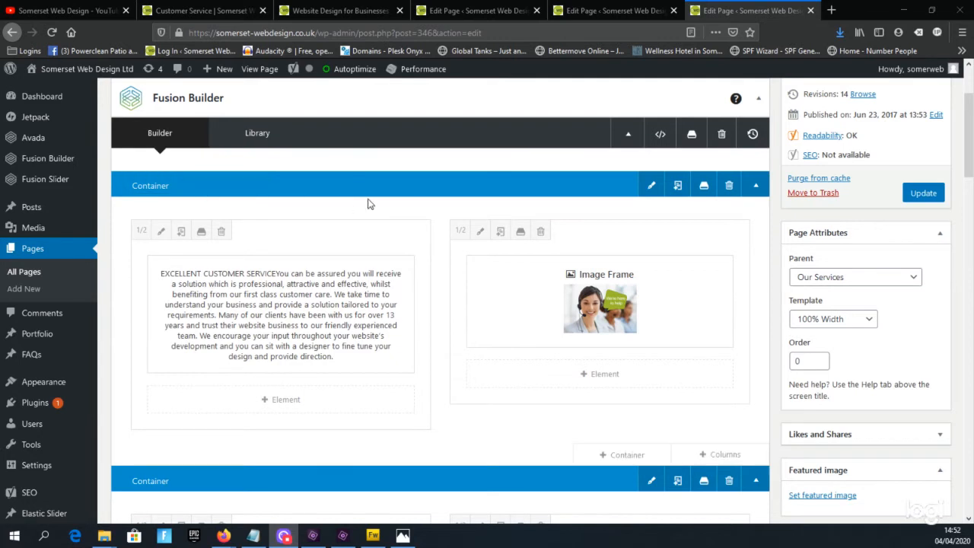
mouse_move(156, 210)
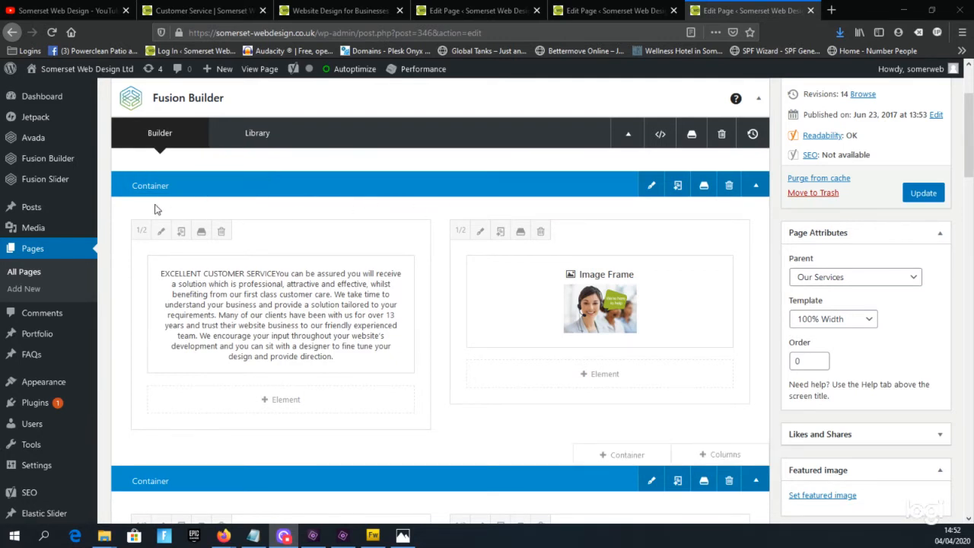
mouse_move(132, 209)
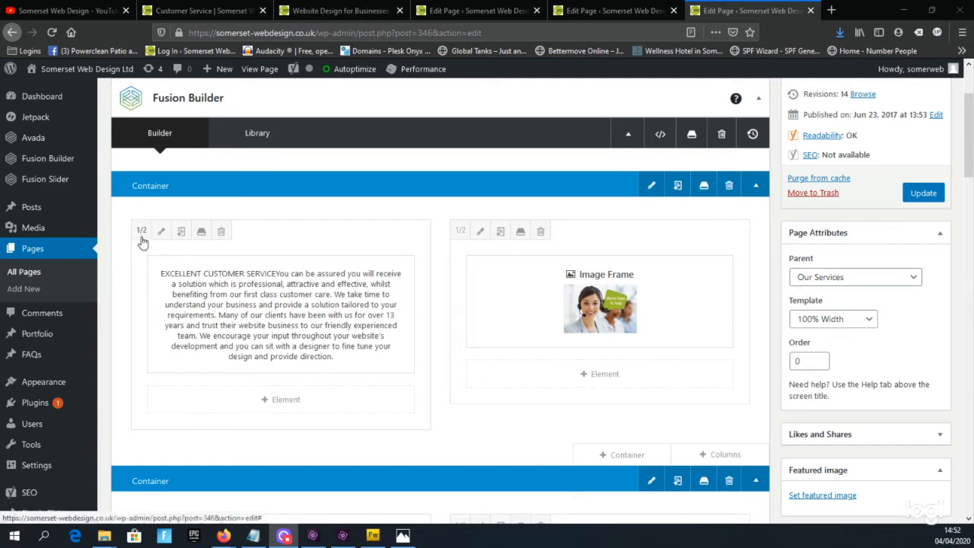
mouse_move(141, 231)
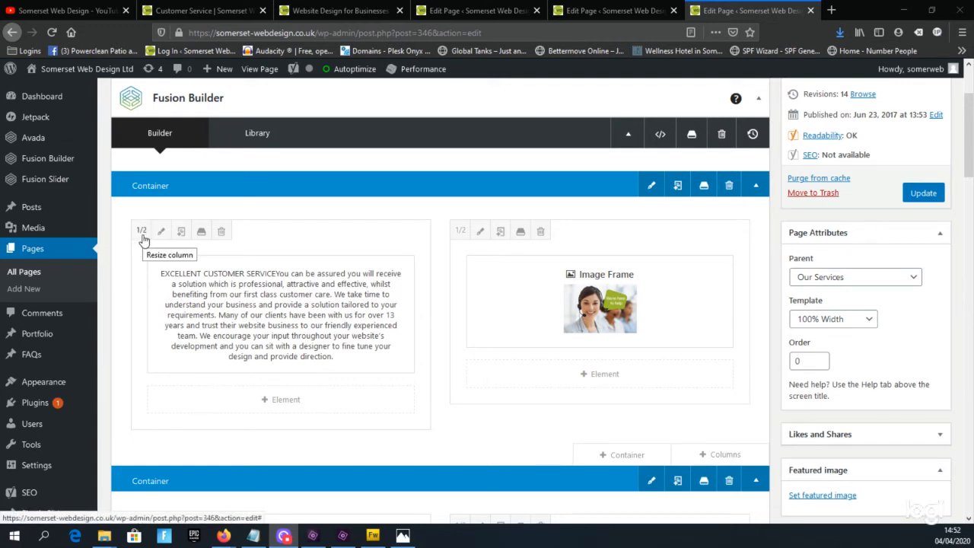
mouse_move(112, 220)
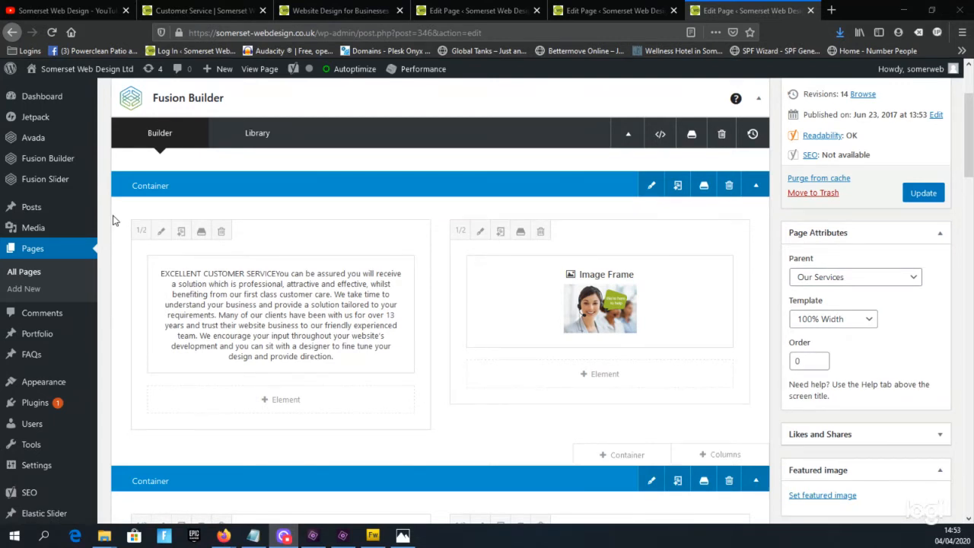
mouse_move(141, 230)
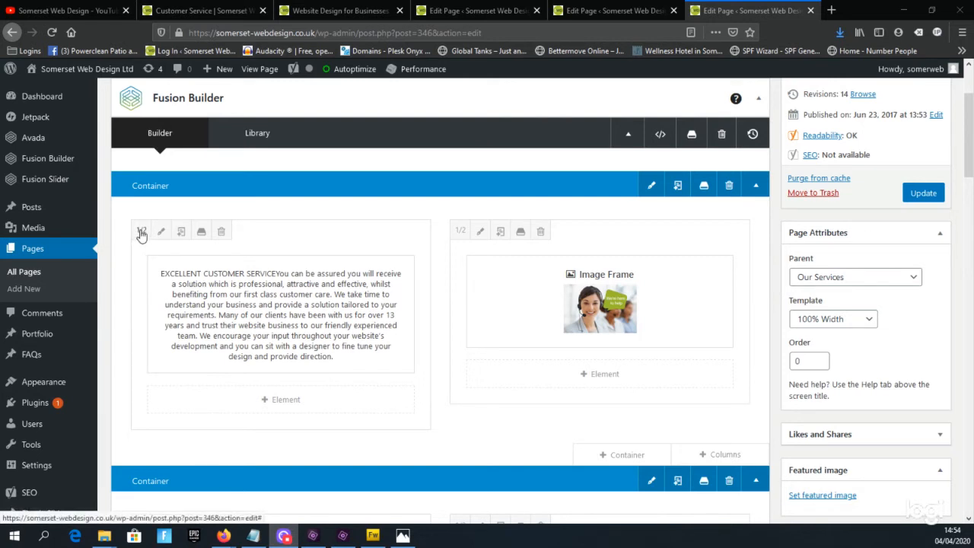
mouse_move(142, 232)
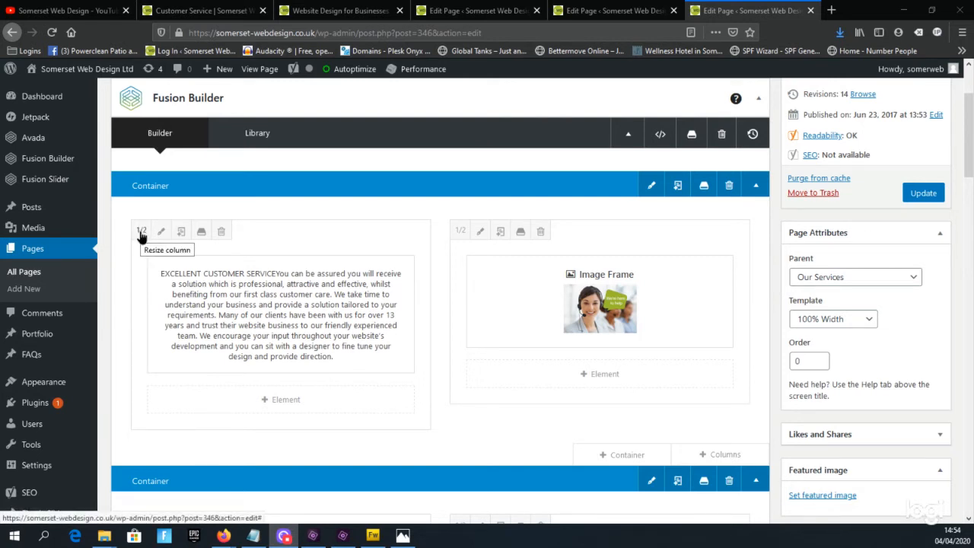
left_click(141, 230)
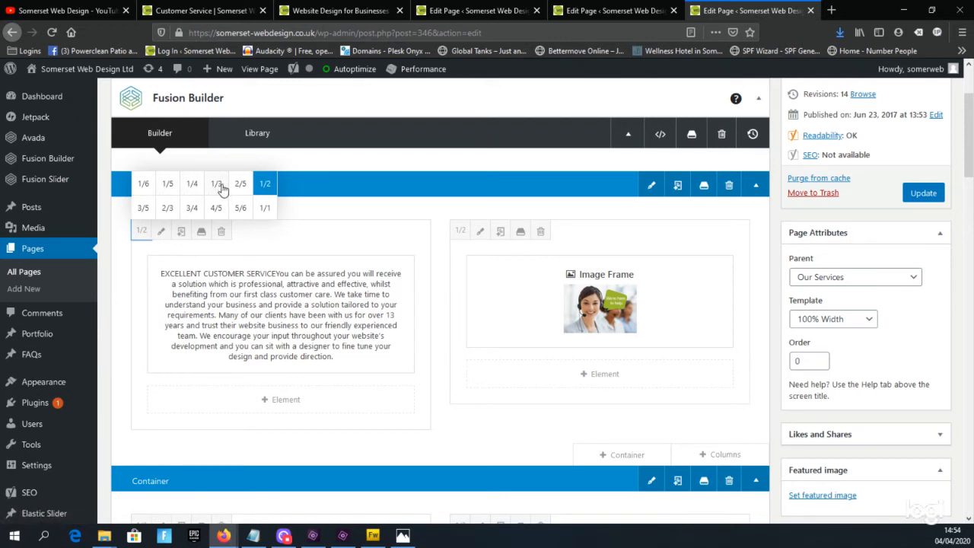
mouse_move(220, 187)
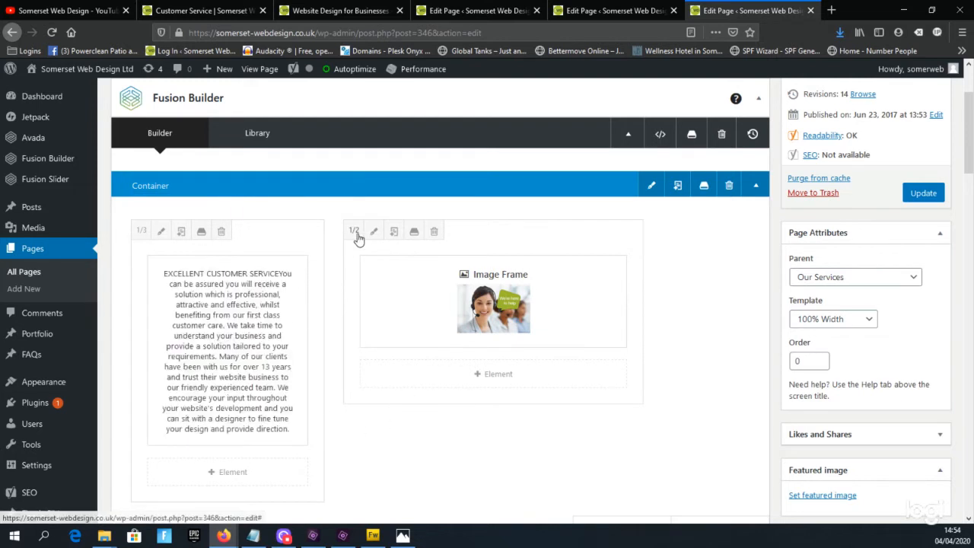
left_click(354, 231)
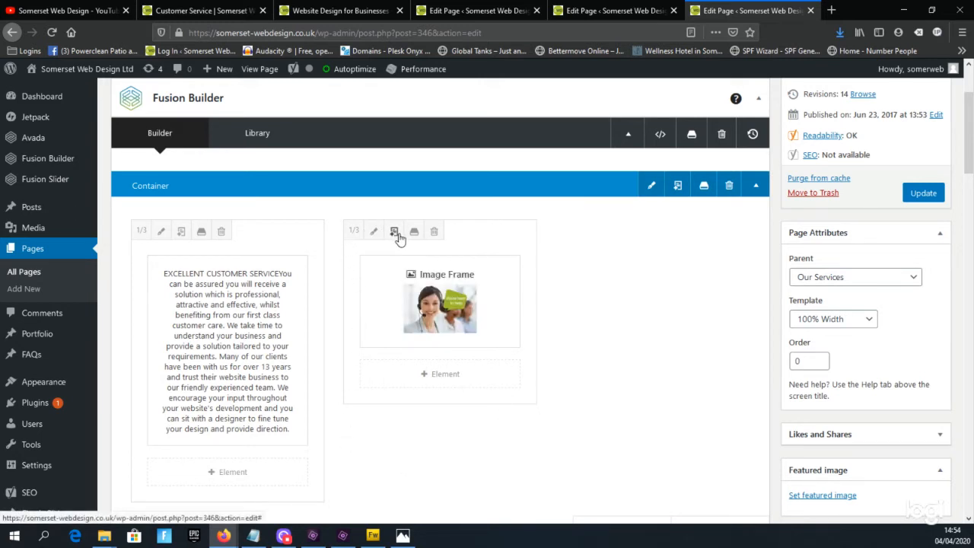
mouse_move(394, 231)
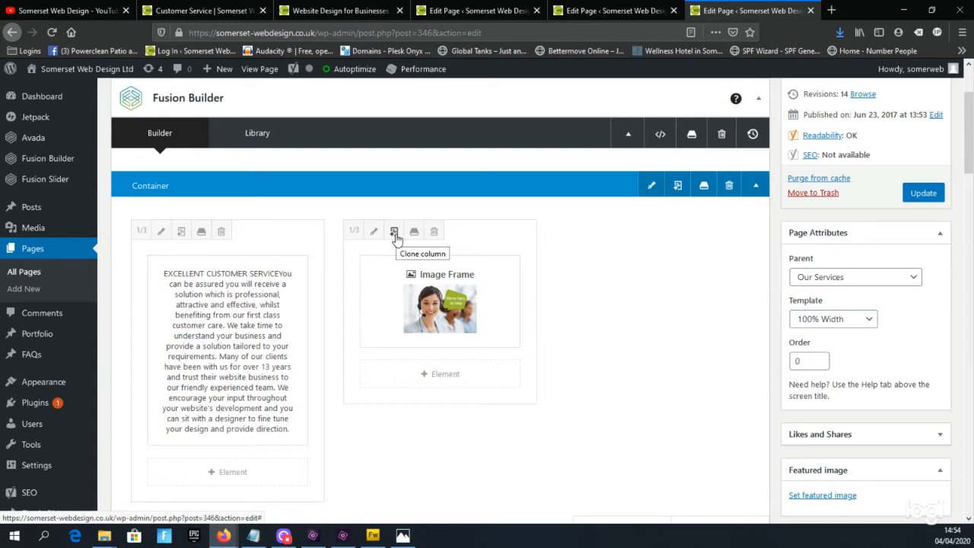
mouse_move(394, 234)
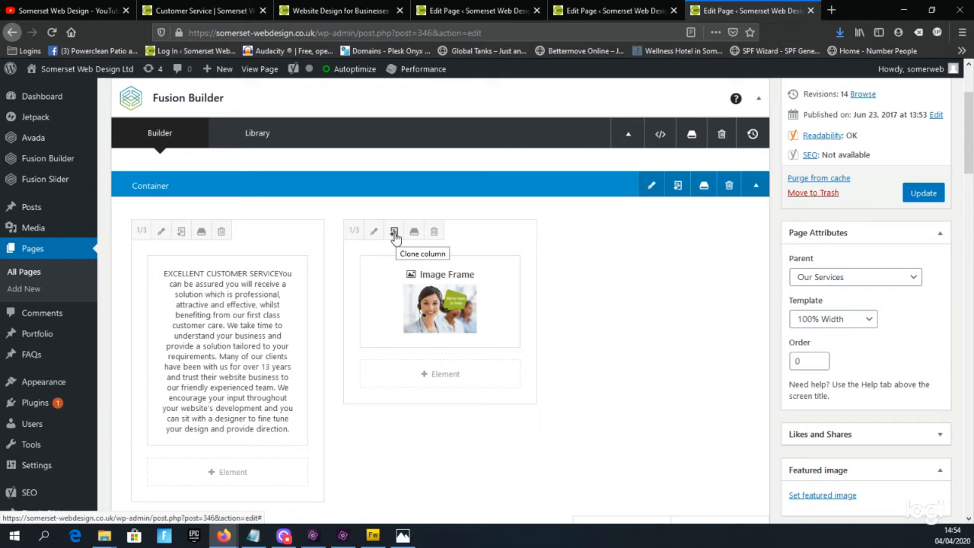
- Clone the image column to create a second image frame column
left_click(394, 232)
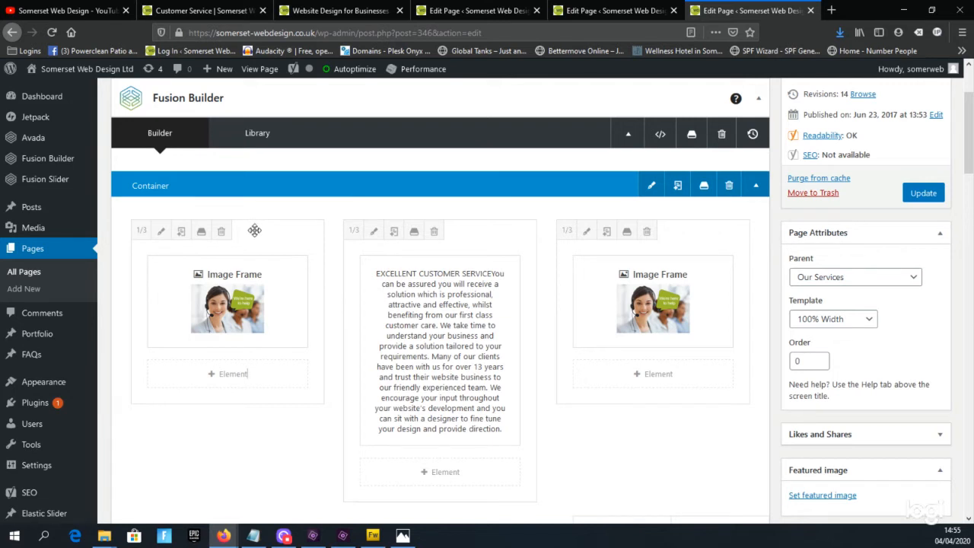
mouse_move(251, 231)
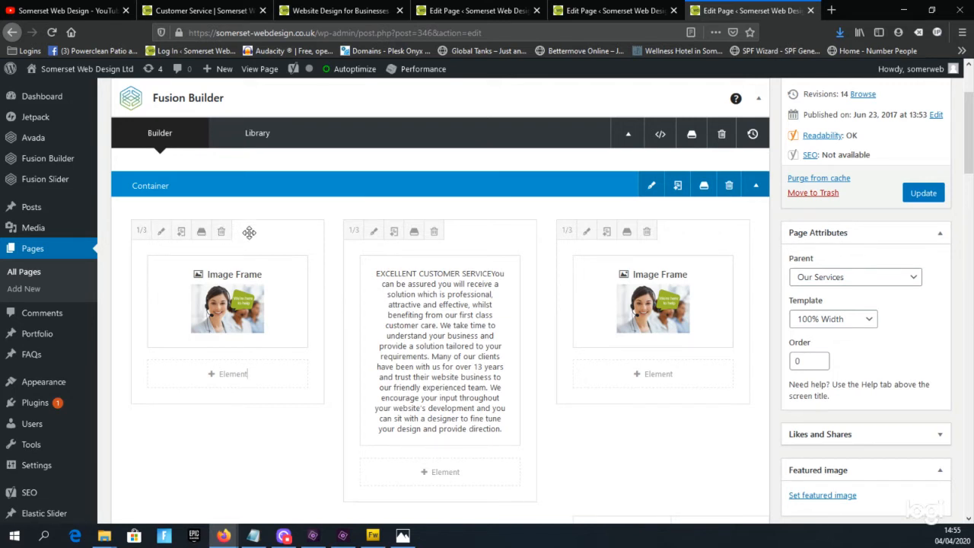
mouse_move(153, 366)
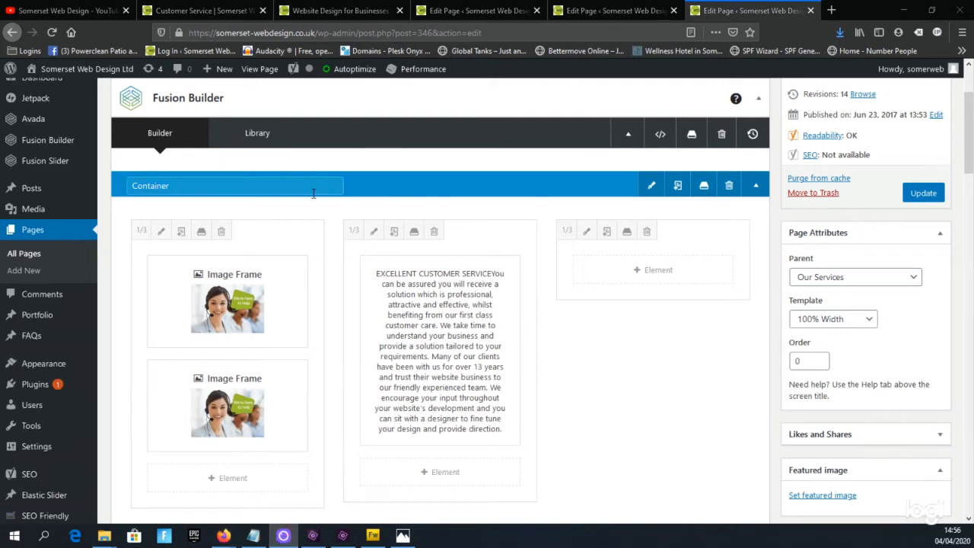
mouse_move(183, 189)
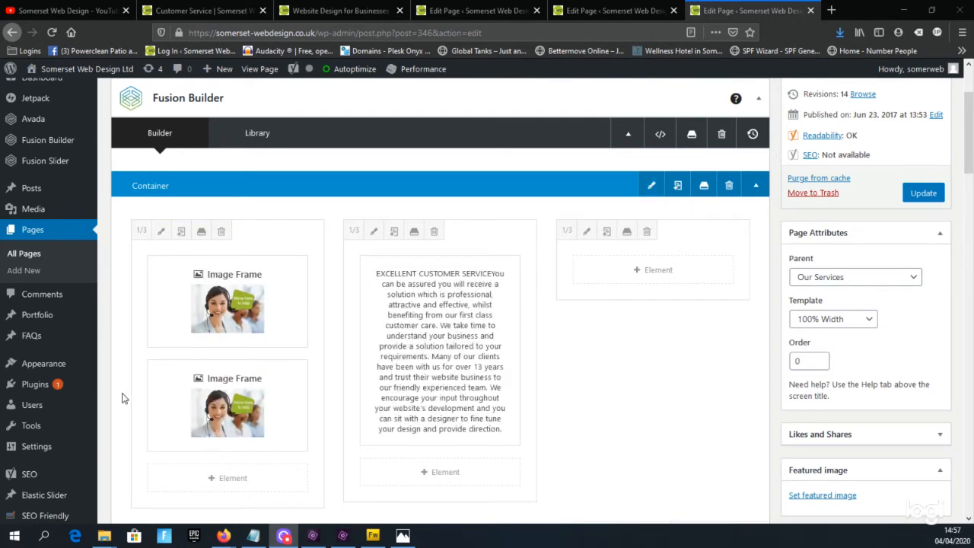
- Scroll to the copied container and set its empty column to 1/1 width
scroll("down", 3)
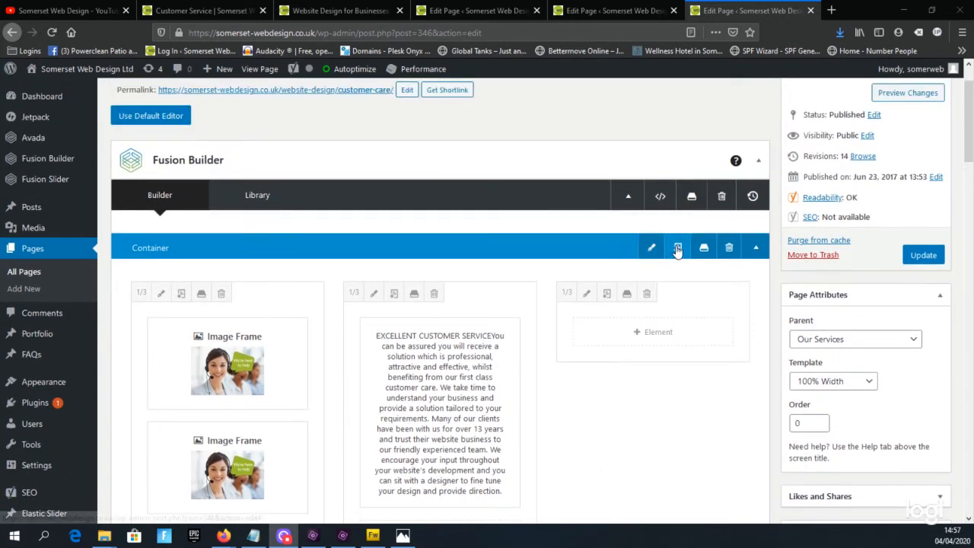
mouse_move(677, 247)
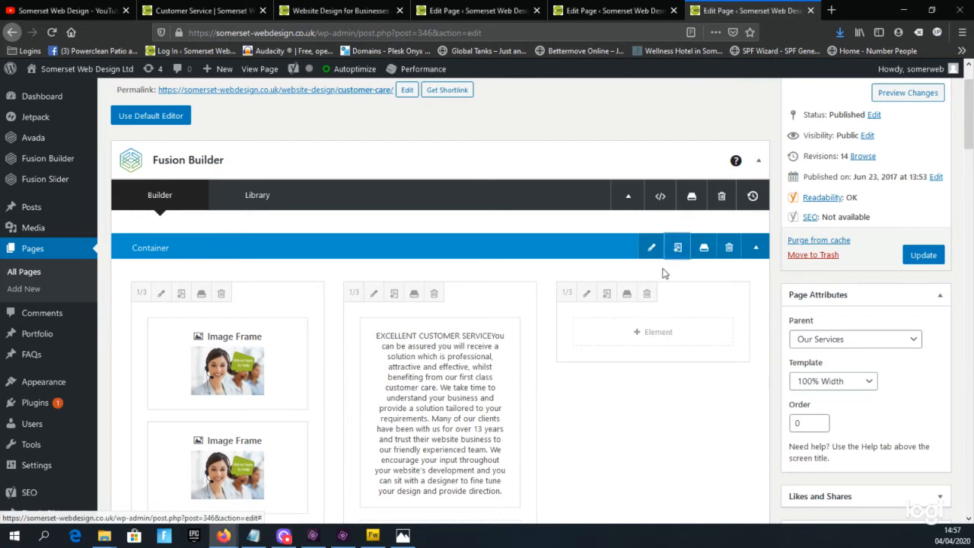
scroll("down", 3)
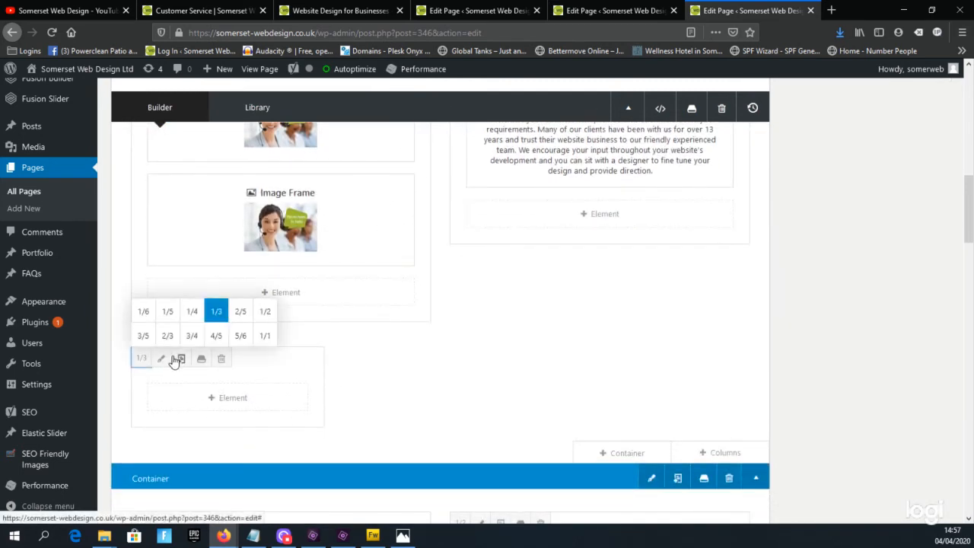
mouse_move(141, 358)
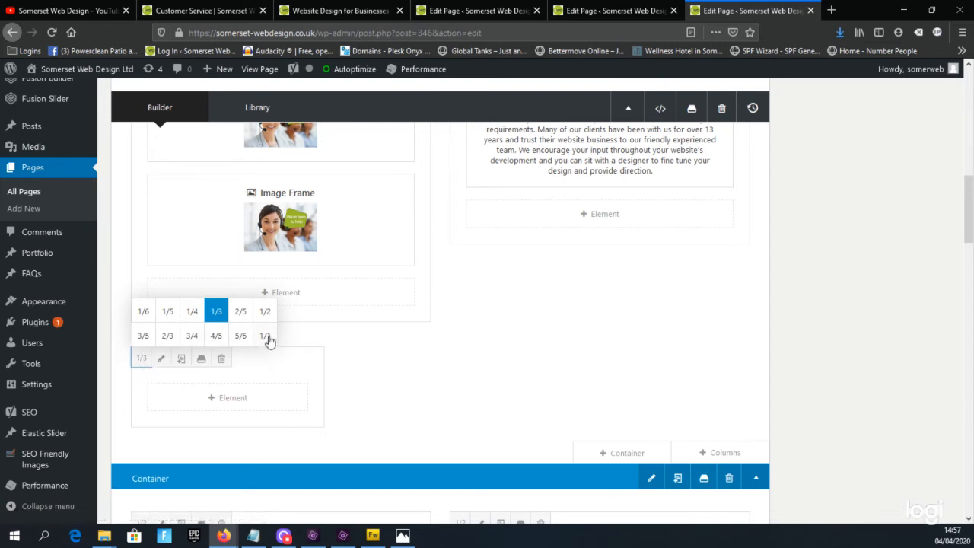
left_click(265, 336)
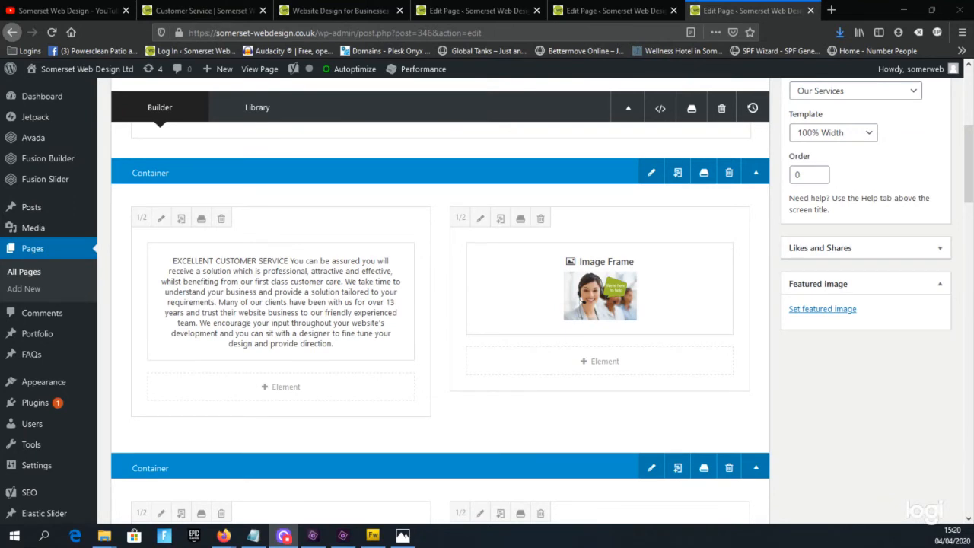
mouse_move(620, 336)
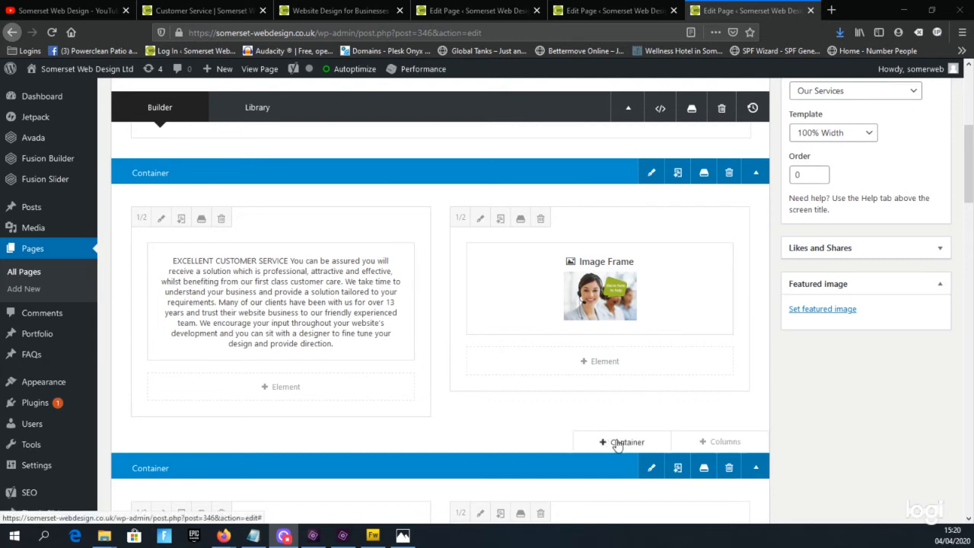
mouse_move(636, 447)
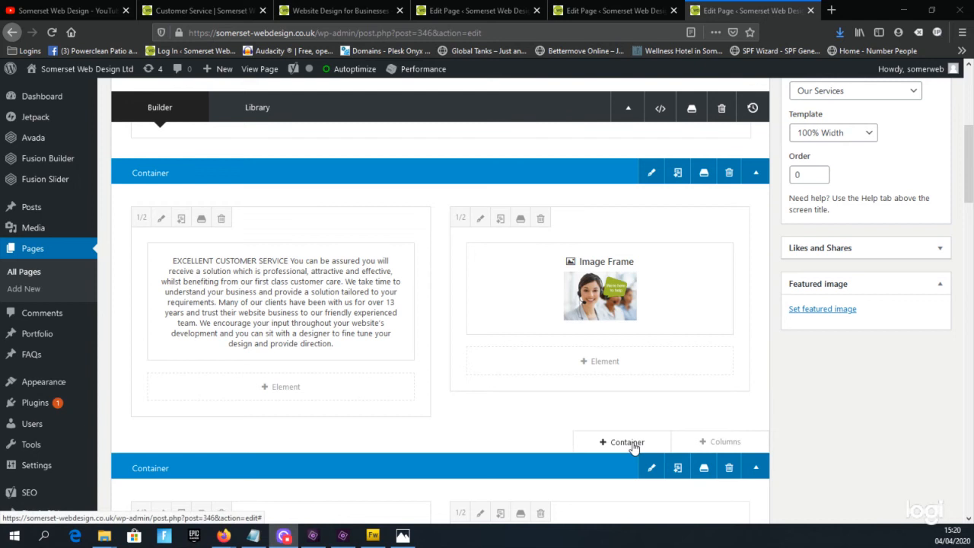
- Open the Insert Container dialog below the text-and-image container
left_click(626, 442)
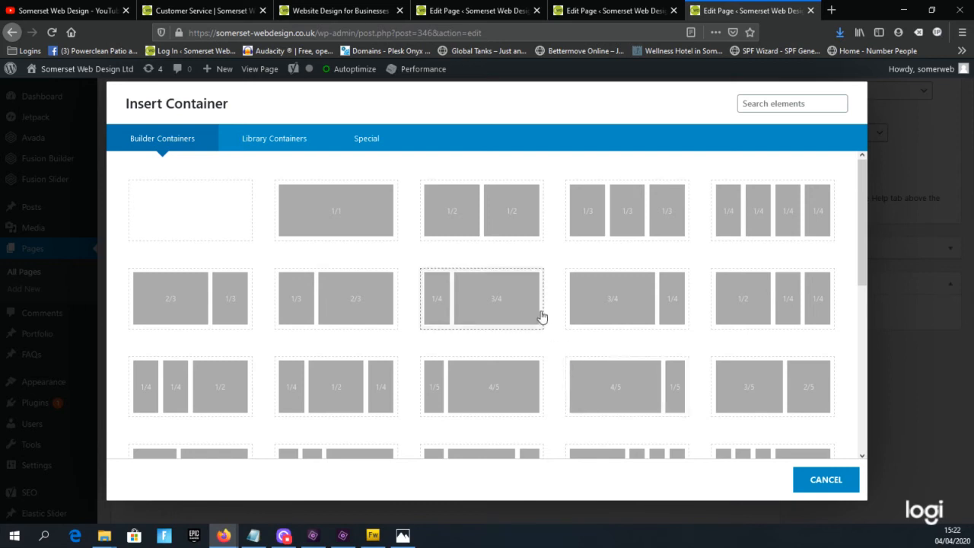
mouse_move(682, 234)
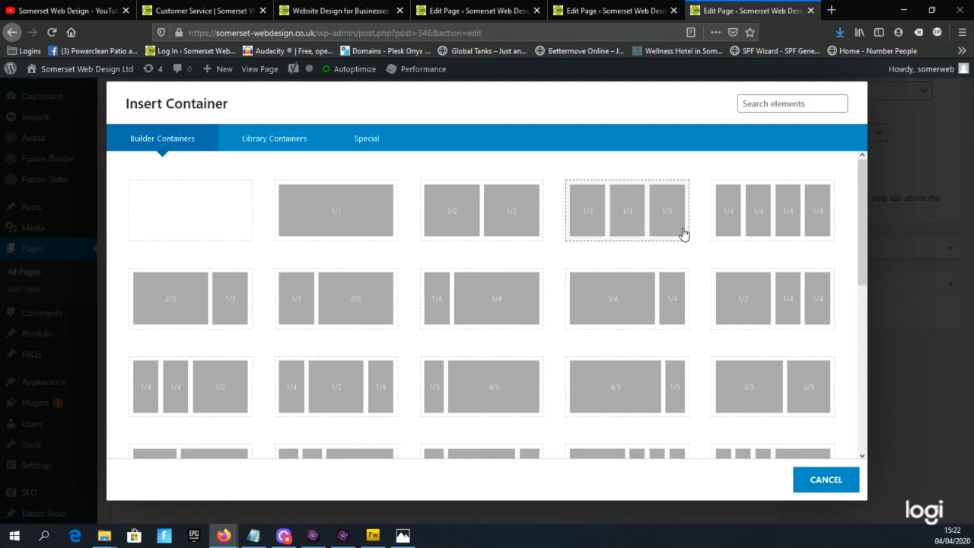
mouse_move(687, 228)
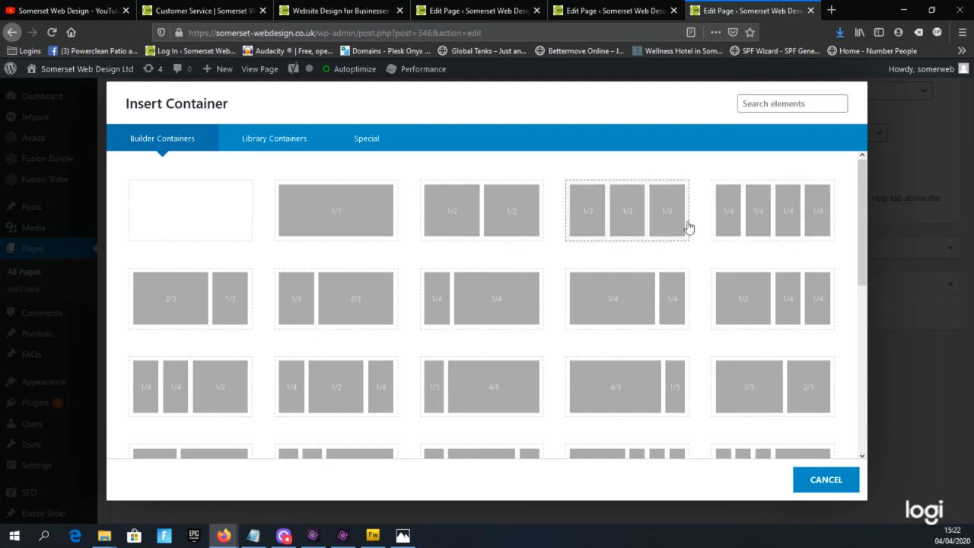
mouse_move(742, 227)
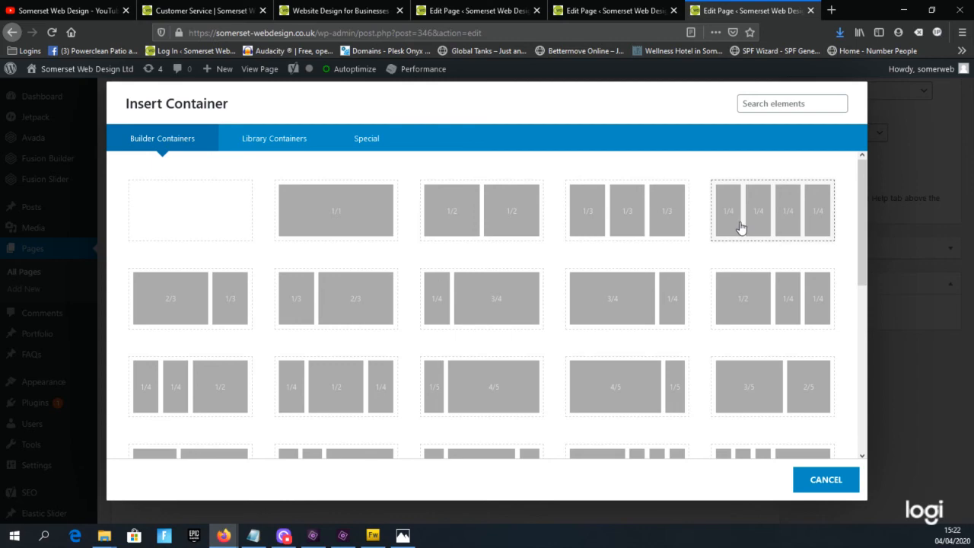
mouse_move(748, 223)
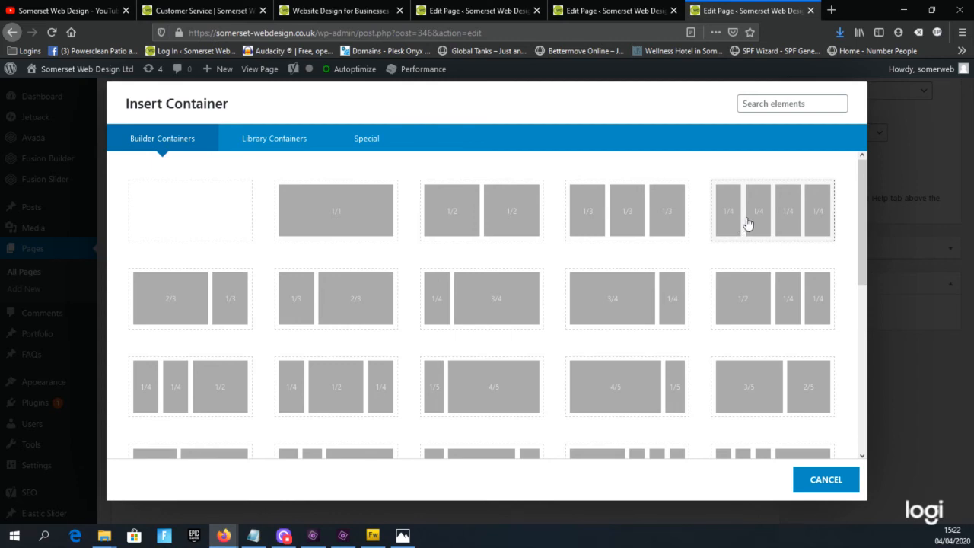
- Insert a container with the 1/4 1/4 1/4 1/4 column layout
left_click(772, 210)
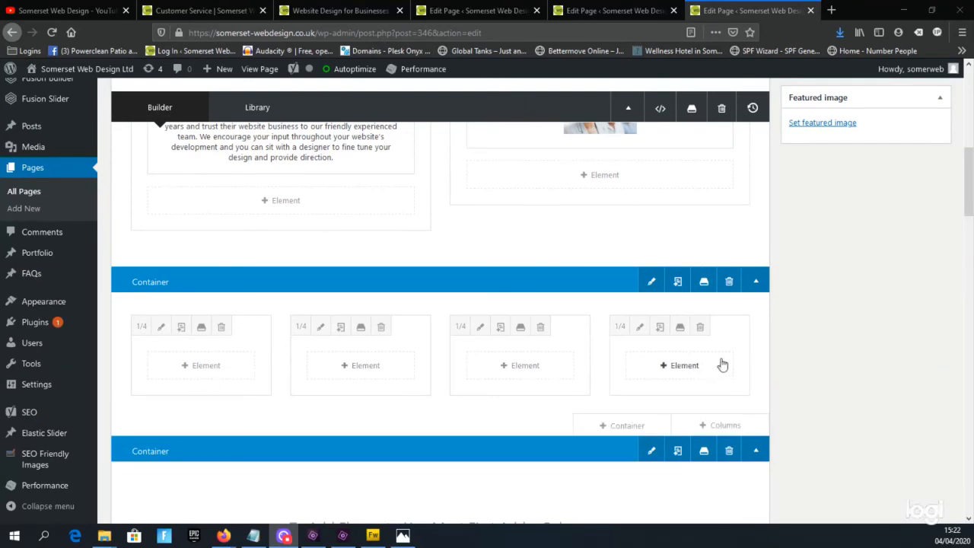
mouse_move(206, 350)
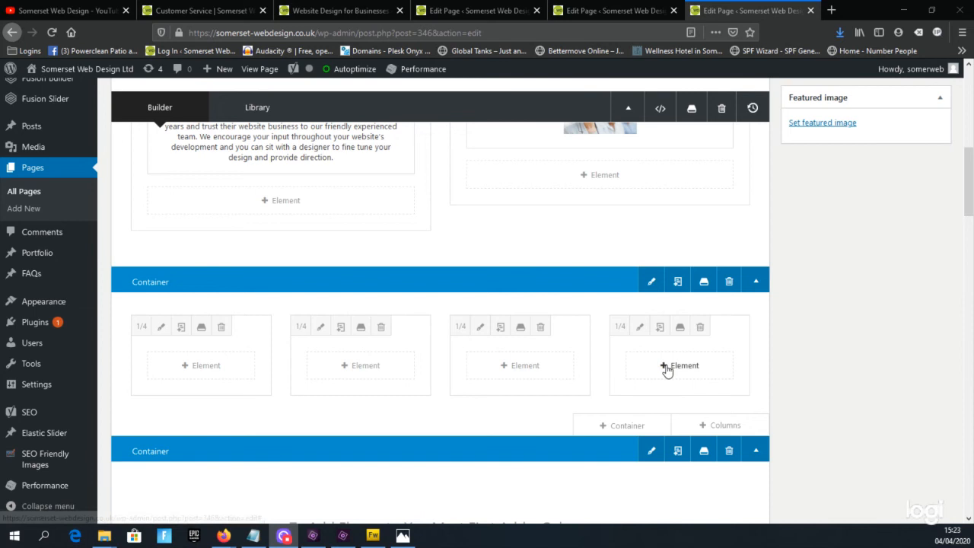
mouse_move(590, 366)
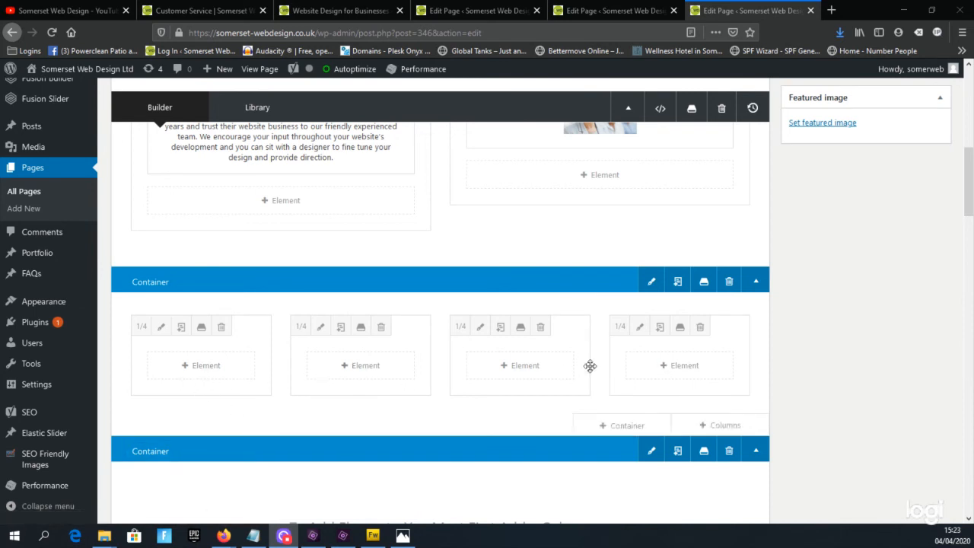
mouse_move(510, 427)
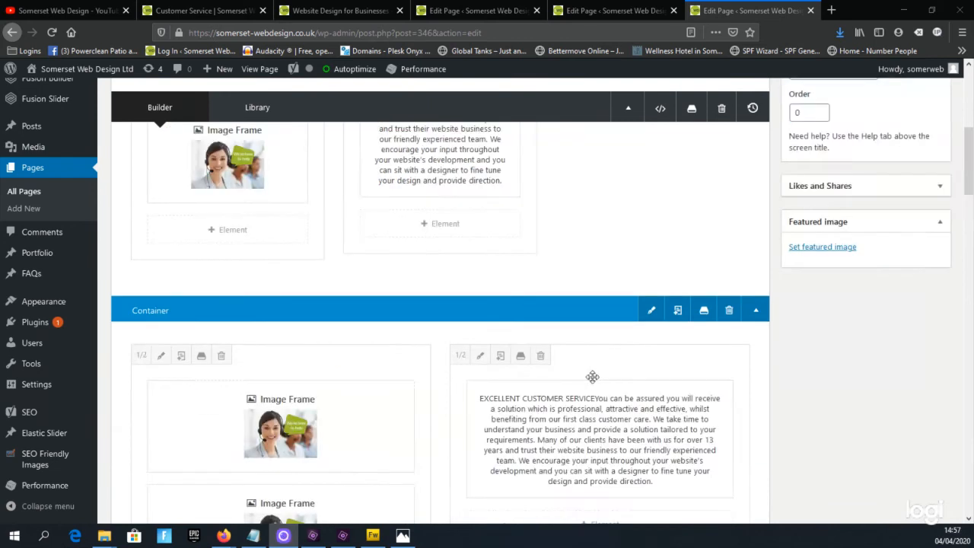
scroll("down", 3)
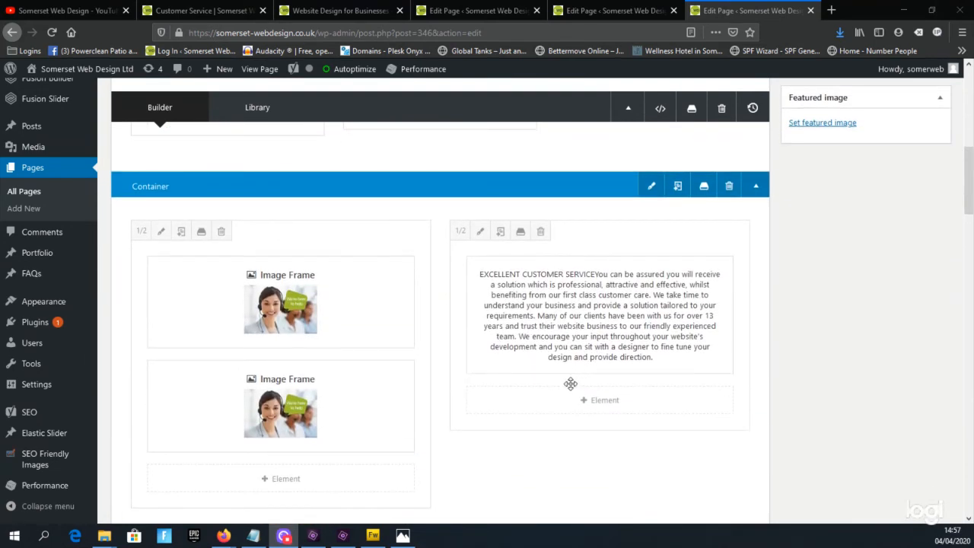